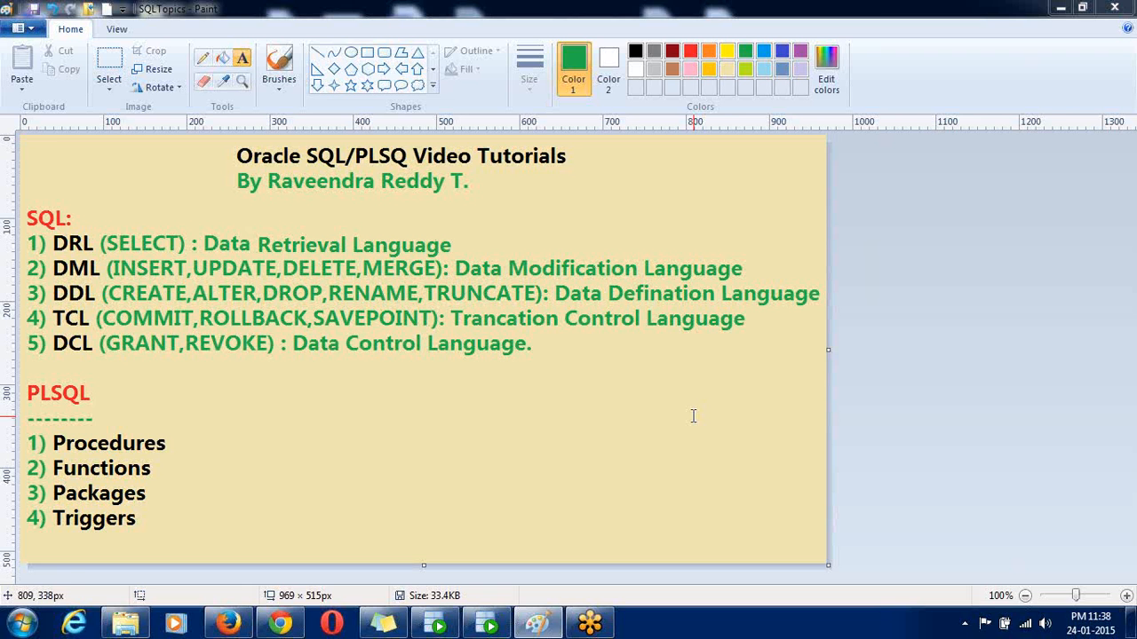
mouse_move(900, 235)
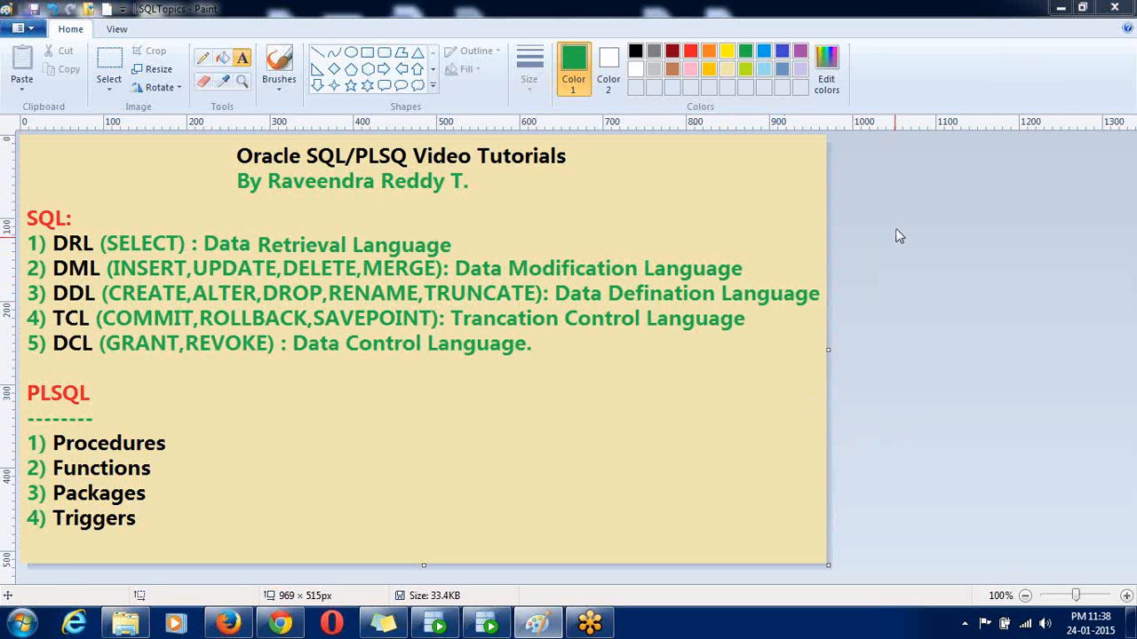
mouse_move(924, 247)
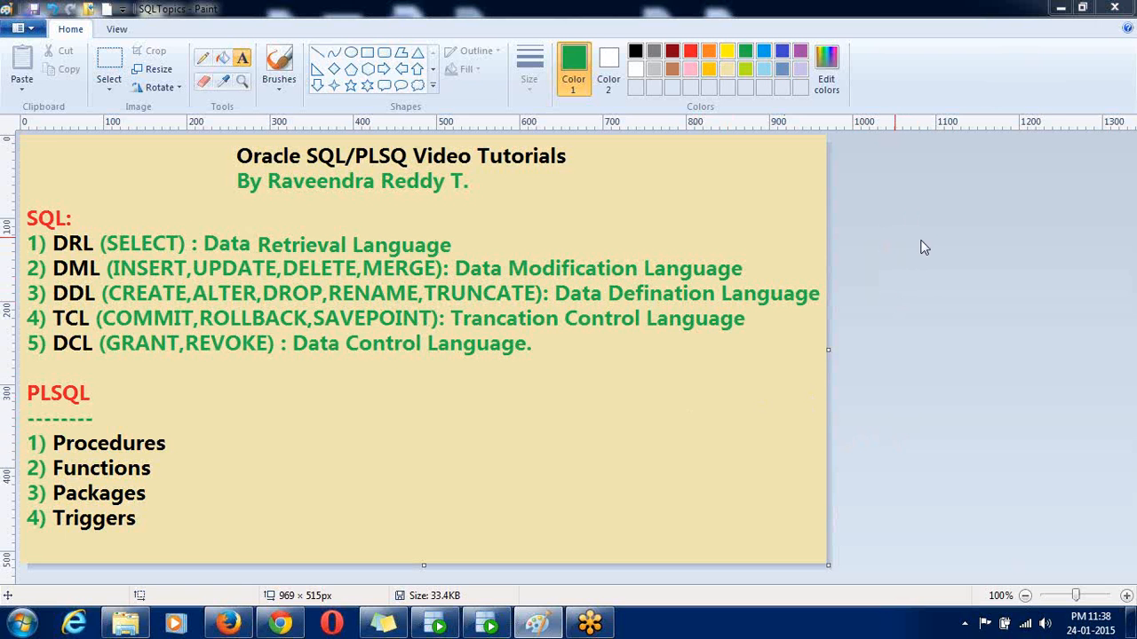
mouse_move(908, 357)
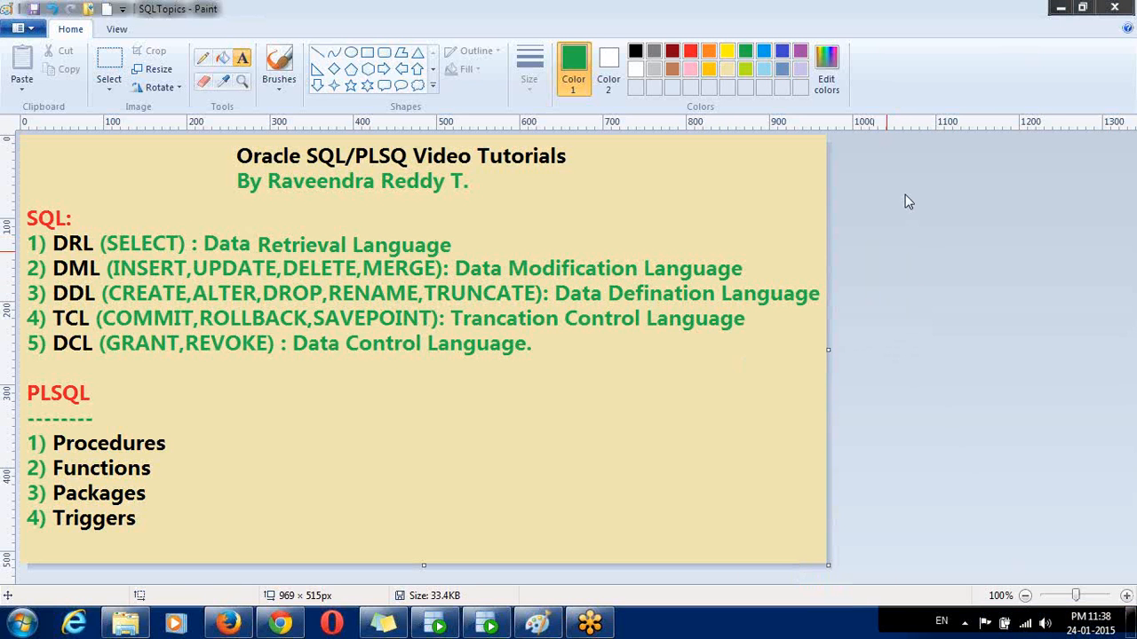
mouse_move(904, 258)
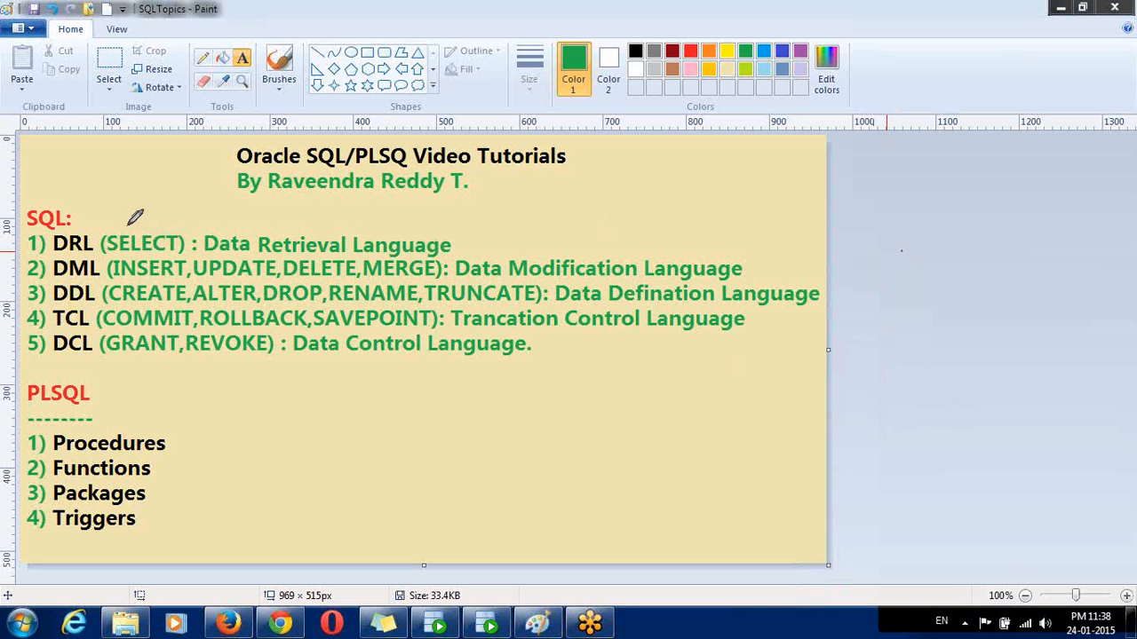
- Circle (SELECT) in red and draw a large tick after 'Data Retrieval Language'
drag(106, 231, 142, 262)
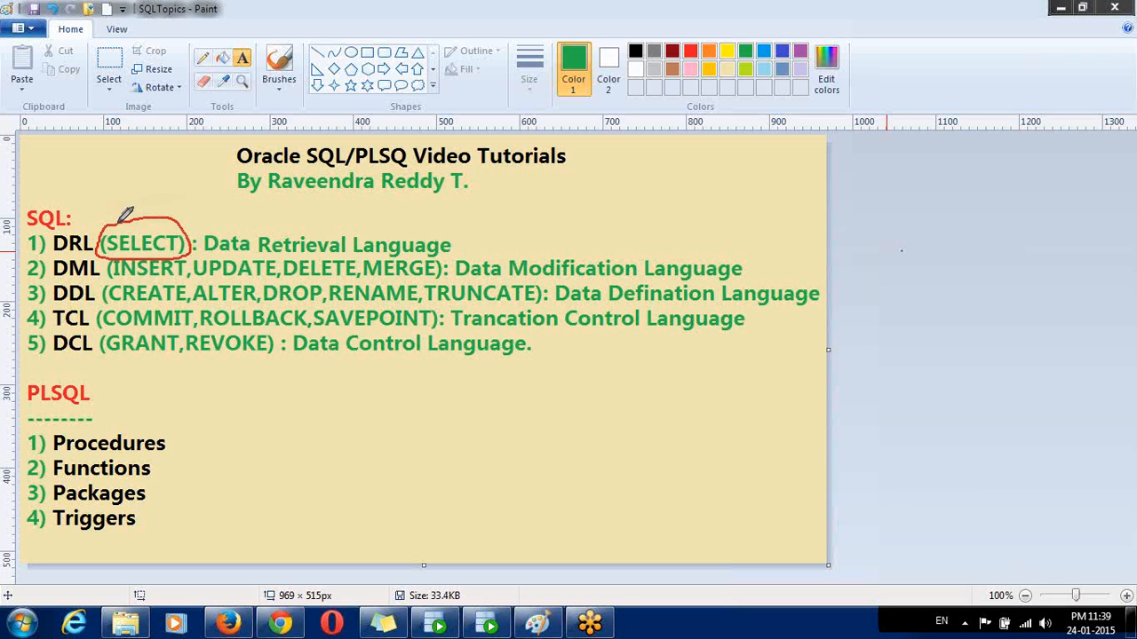
drag(461, 235, 475, 253)
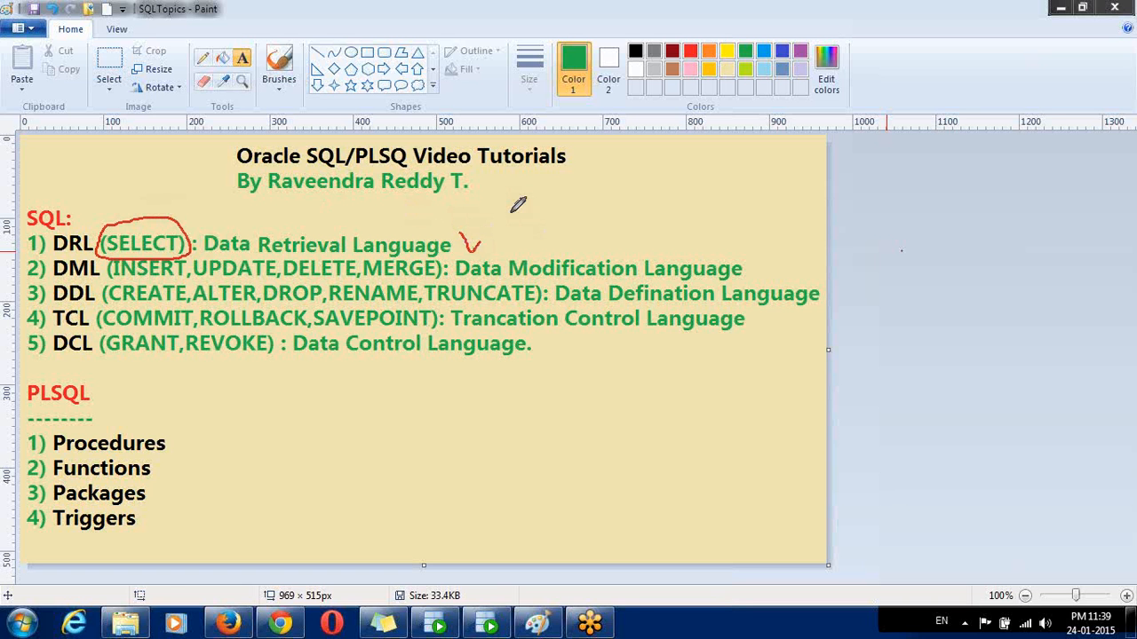
drag(466, 249, 547, 182)
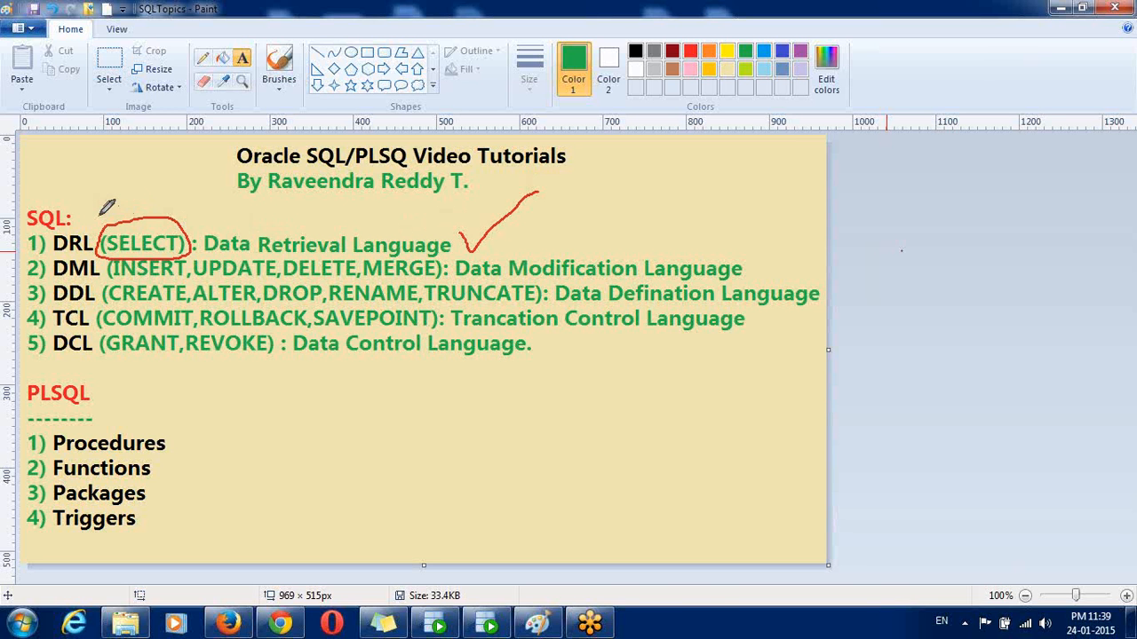
mouse_move(496, 220)
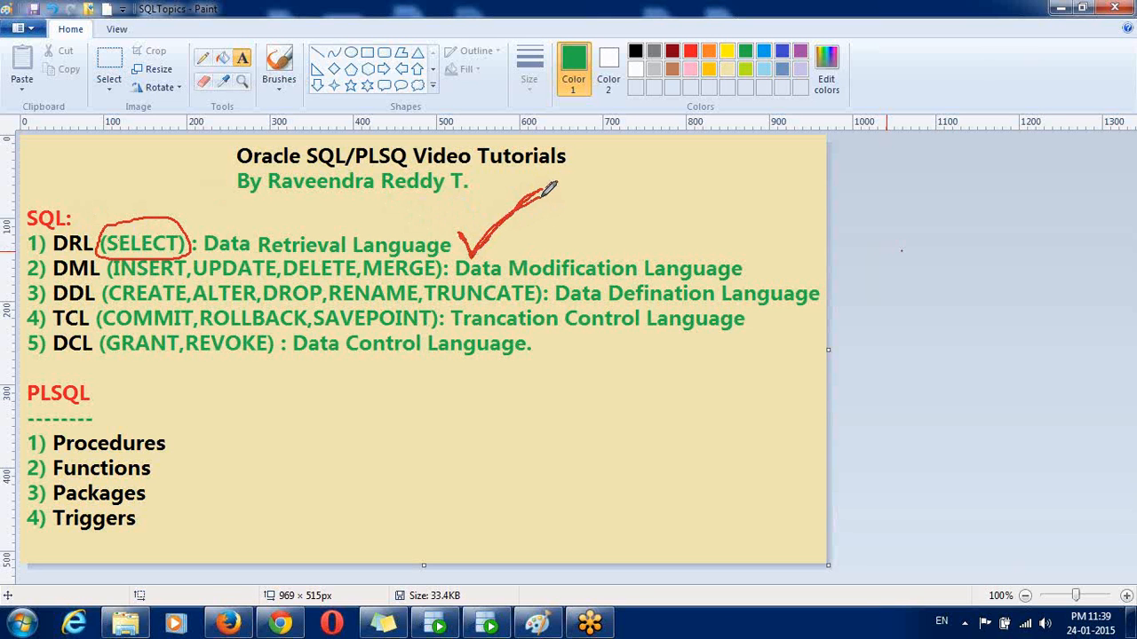
mouse_move(760, 251)
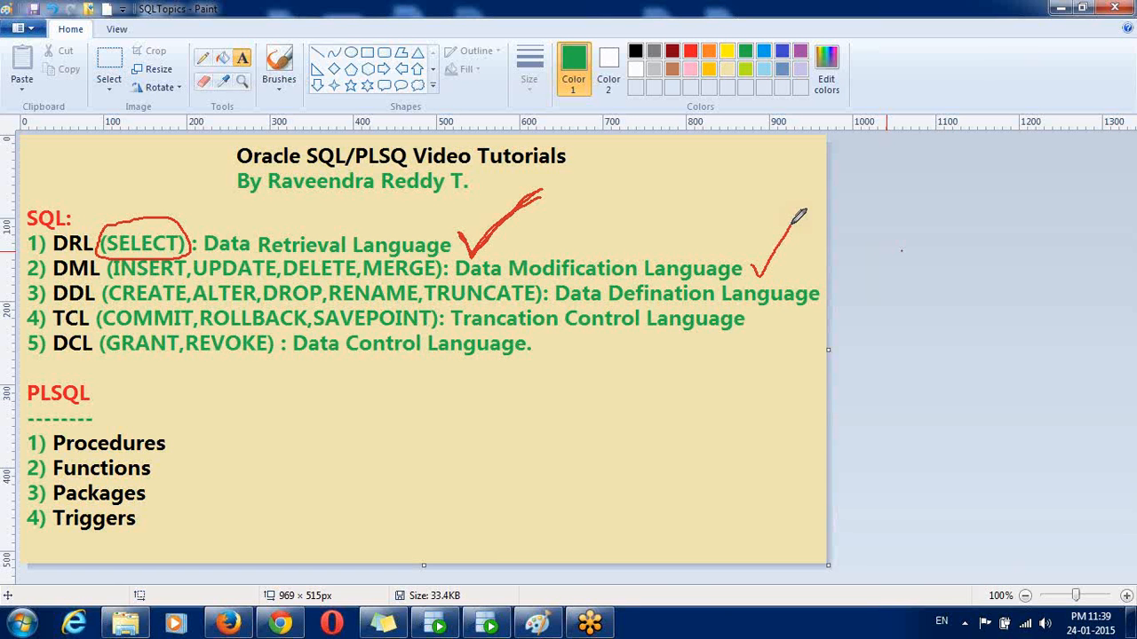
mouse_move(386, 233)
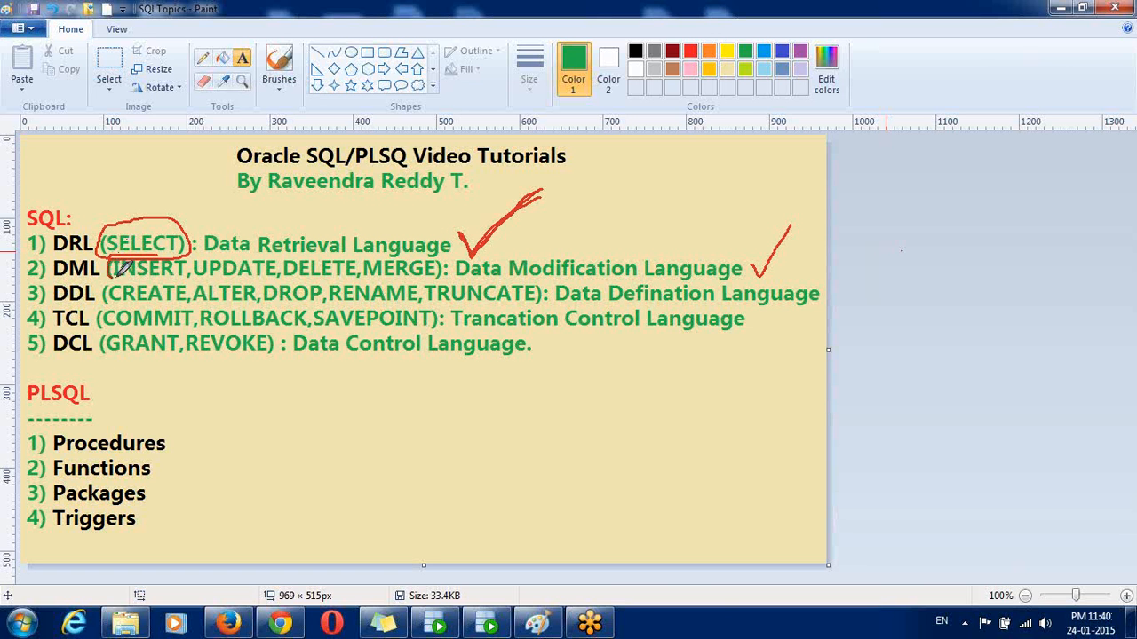
- Draw a red freehand mark on INSERT in the DML line
drag(113, 257, 186, 284)
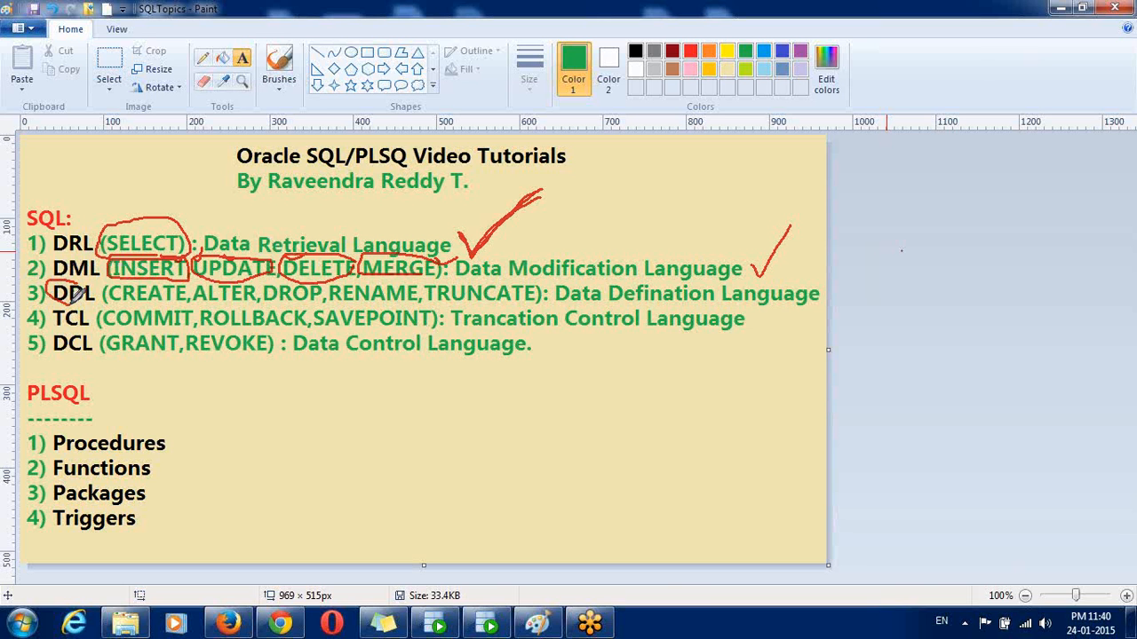
- Finish the red circle around the DDL label
drag(63, 280, 94, 306)
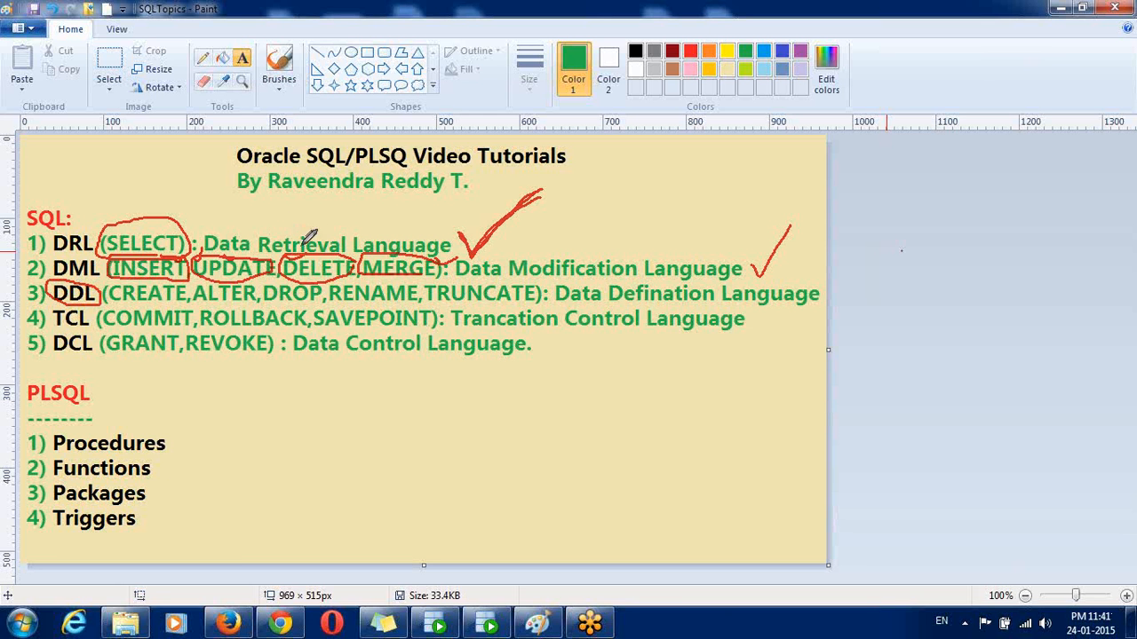
mouse_move(806, 257)
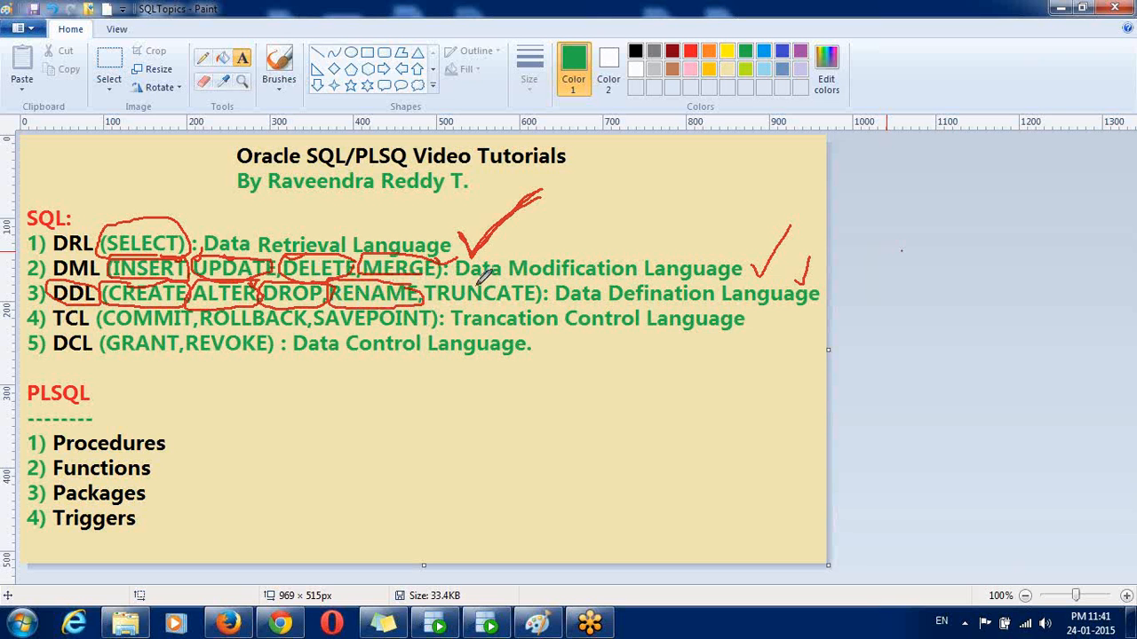
mouse_move(520, 271)
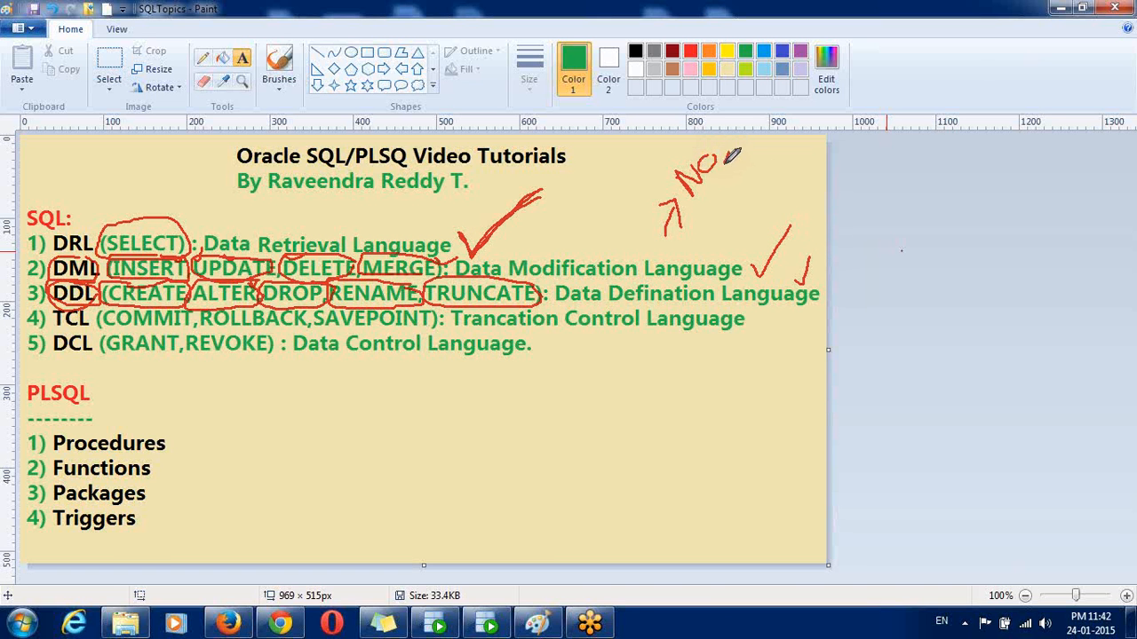
- Handwrite the 'No commit' note in red near the top right
drag(710, 160, 754, 155)
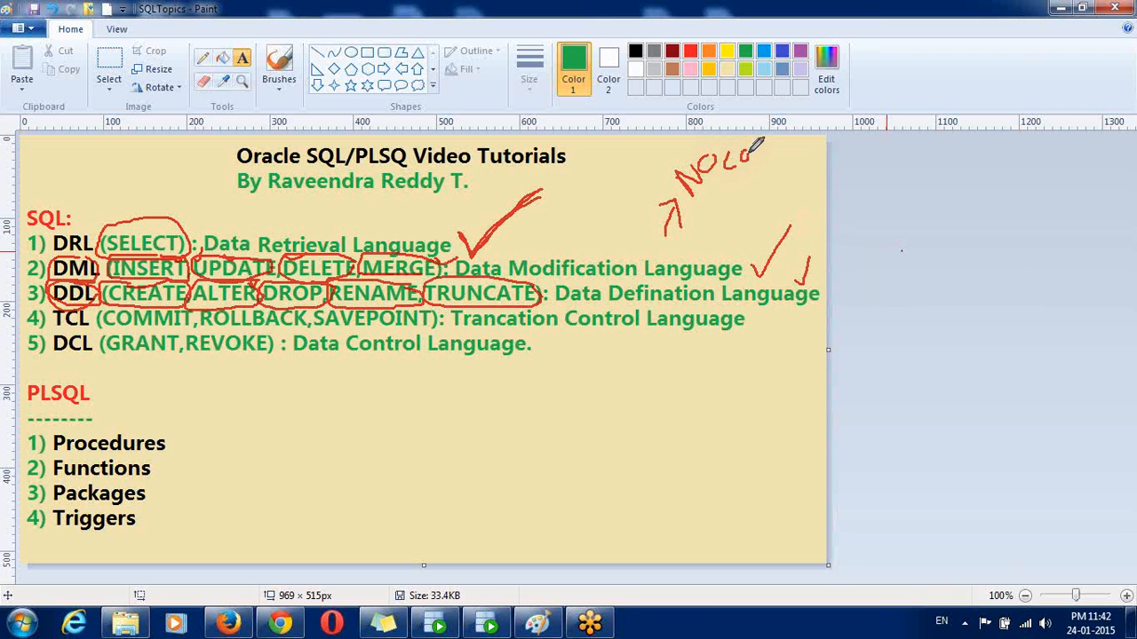
drag(746, 160, 772, 151)
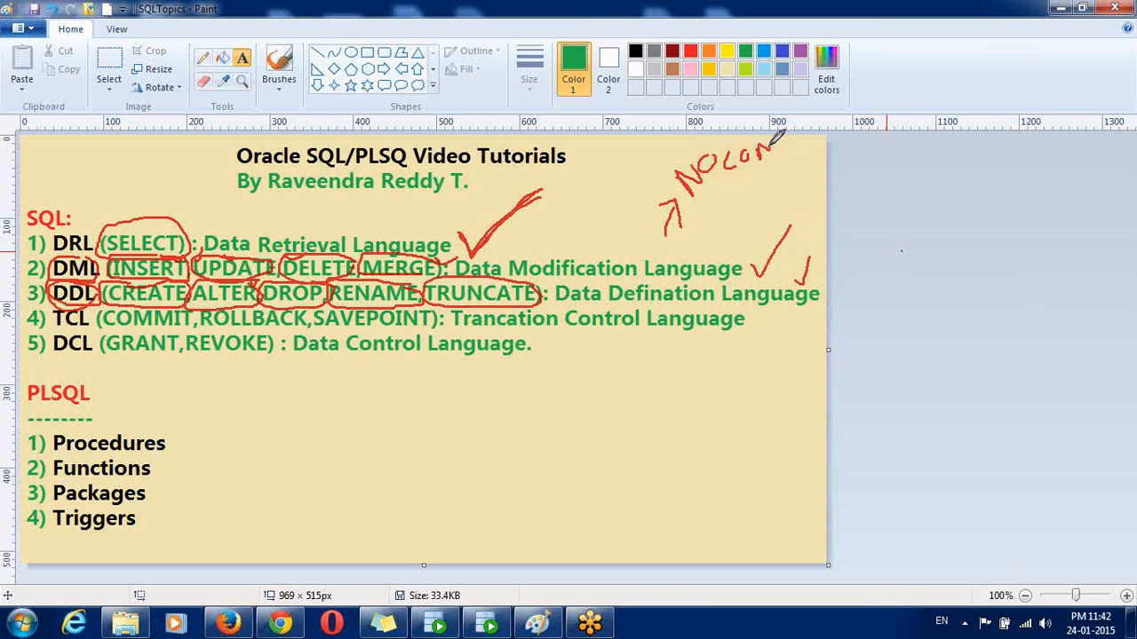
drag(770, 155, 803, 142)
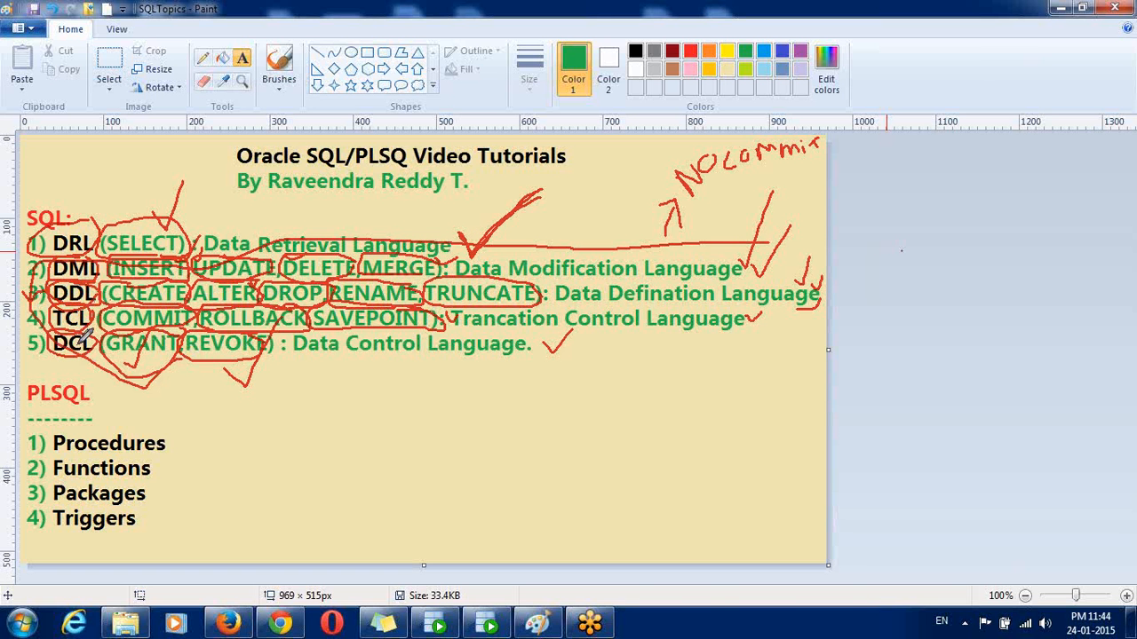
mouse_move(160, 364)
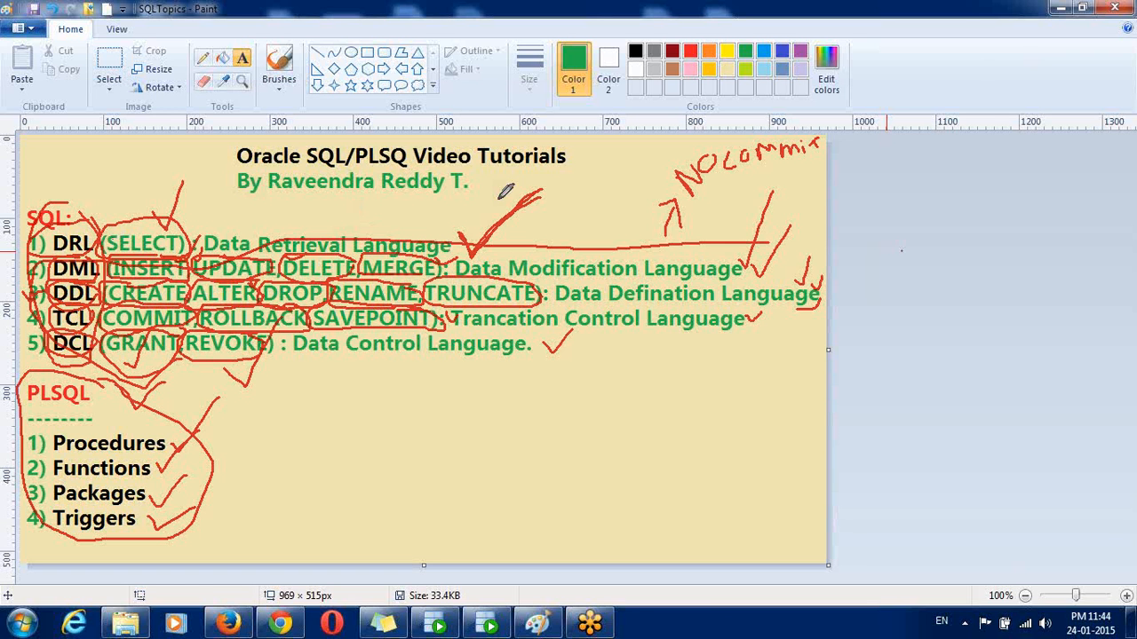
mouse_move(488, 218)
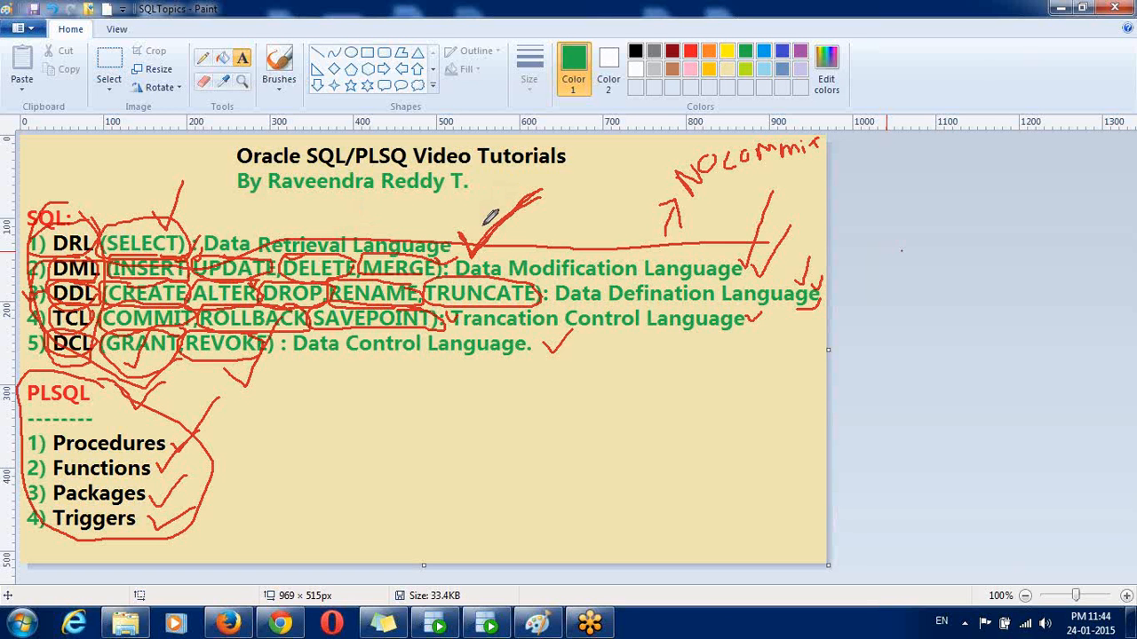
mouse_move(360, 209)
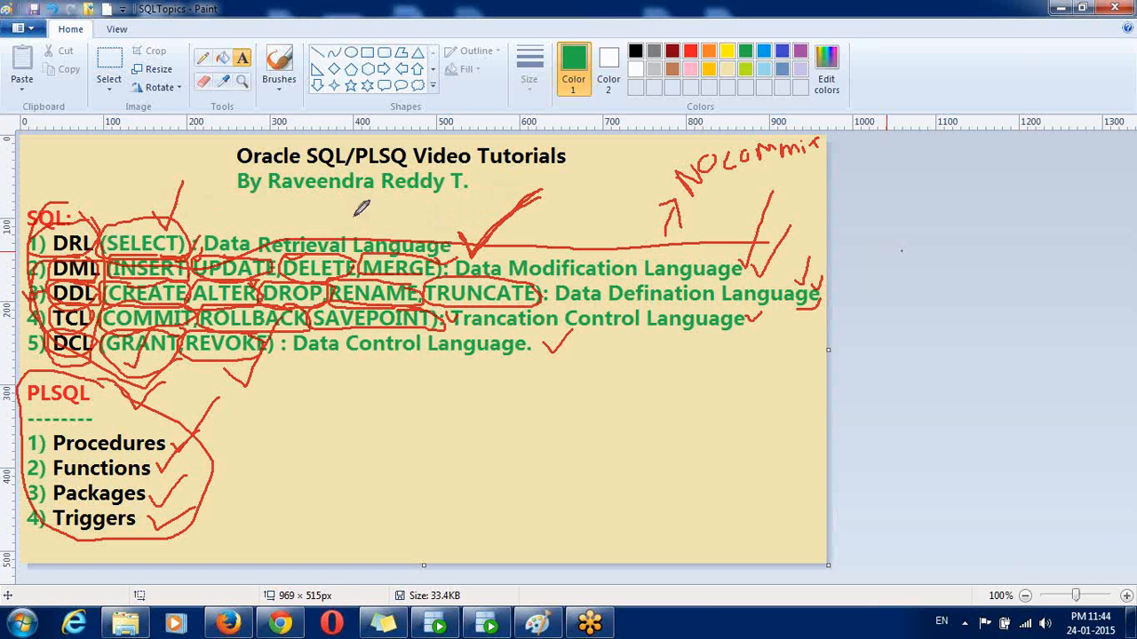